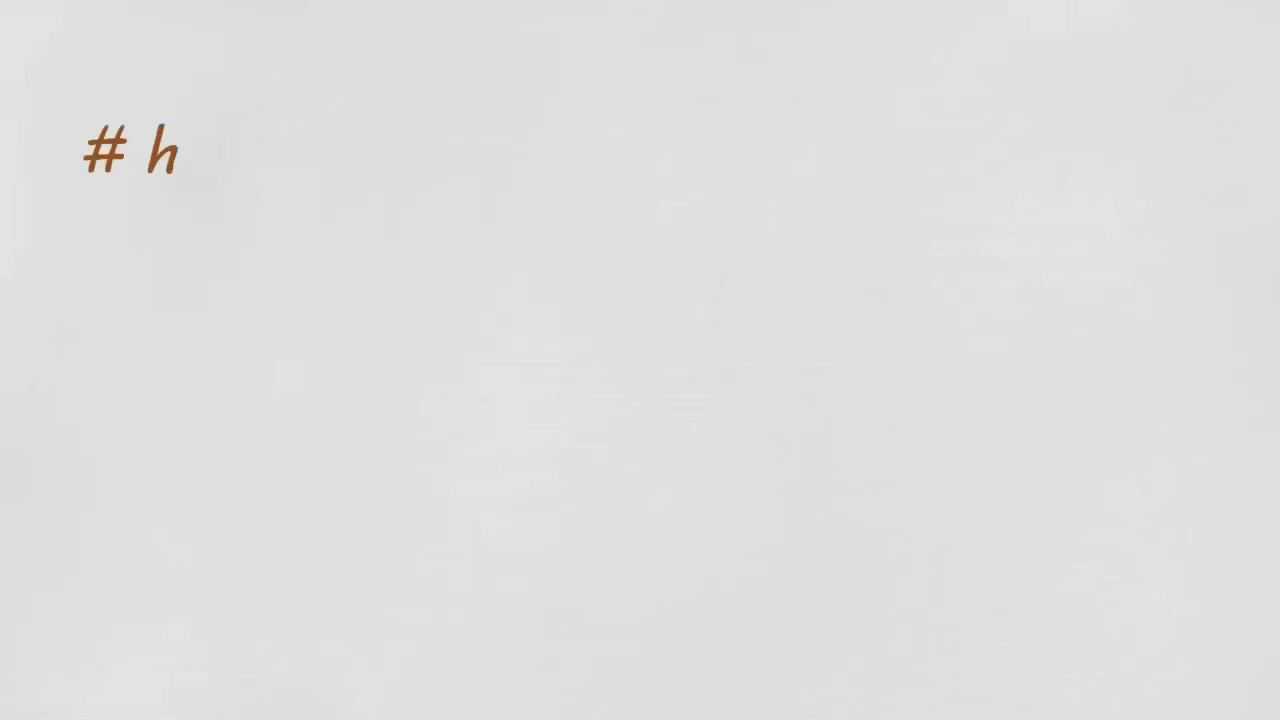
type("ow will you pay the servant in gold")
type("# h")
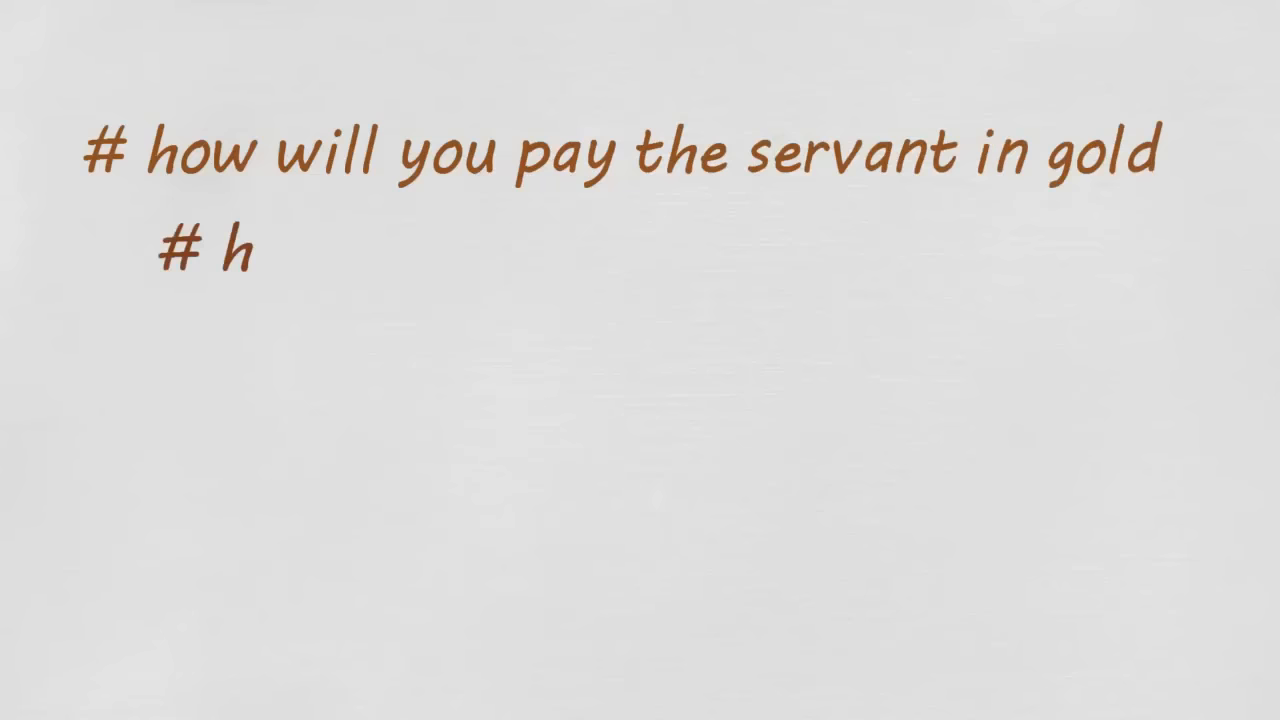
type("e needs to be paid everyday")
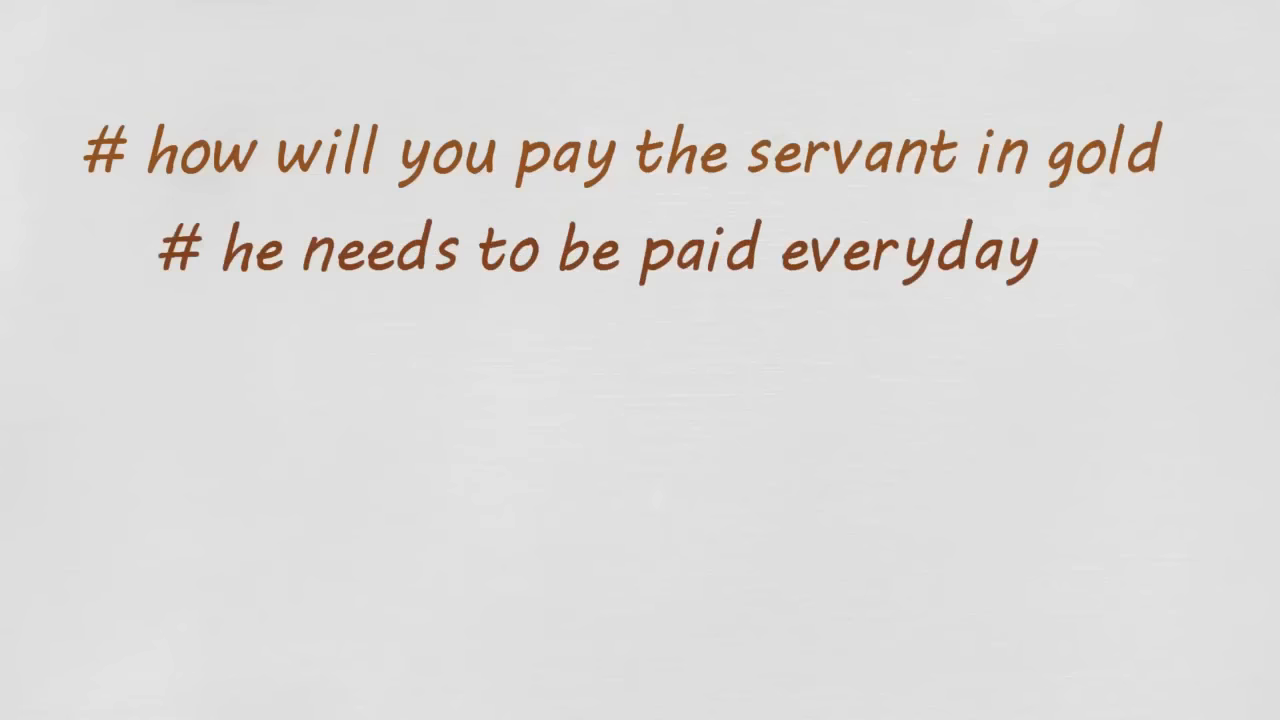